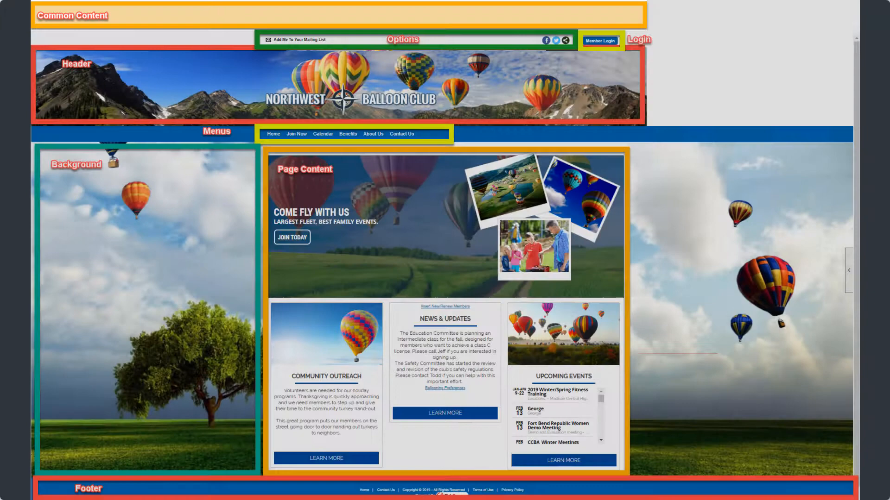
# Advance from the site-areas overview slide to the Northwest Balloon Club home page.
pyautogui.click(599, 40)
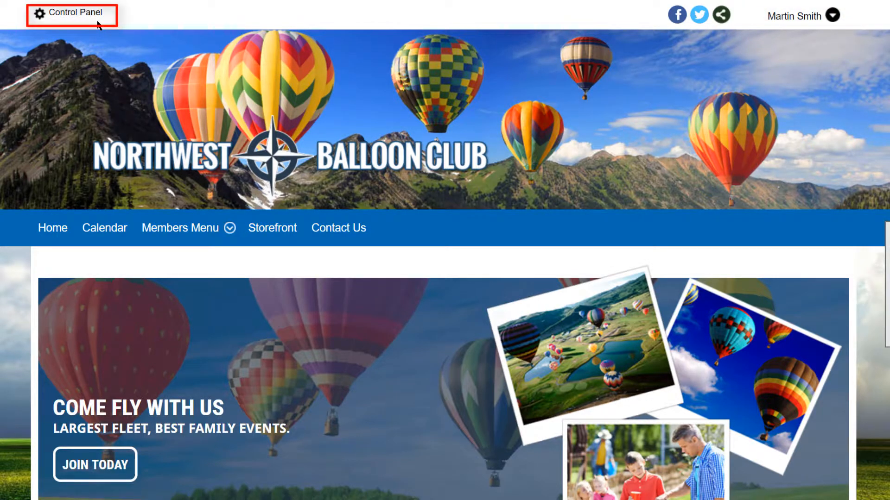
# Open the Control Panel's Website section with its admin functions and reports.
pyautogui.click(74, 13)
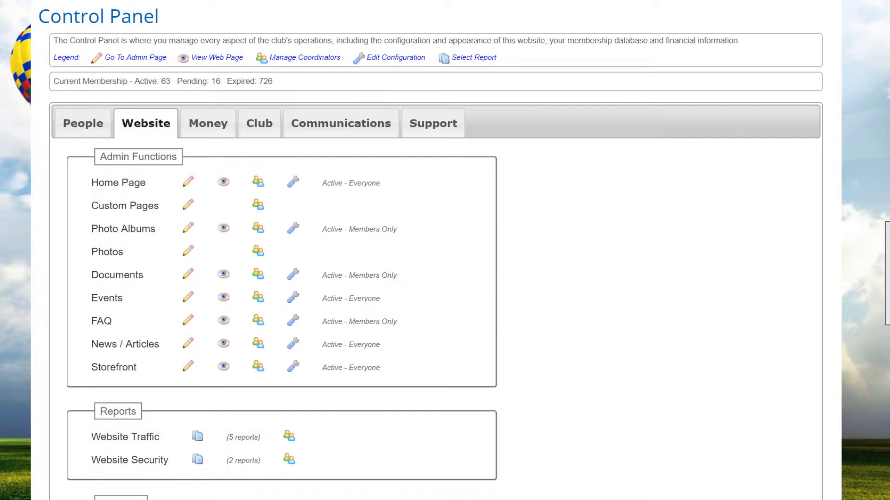
# Scroll to Setup and edit Website Look & Feel, starting preview mode.
pyautogui.scroll(-3)
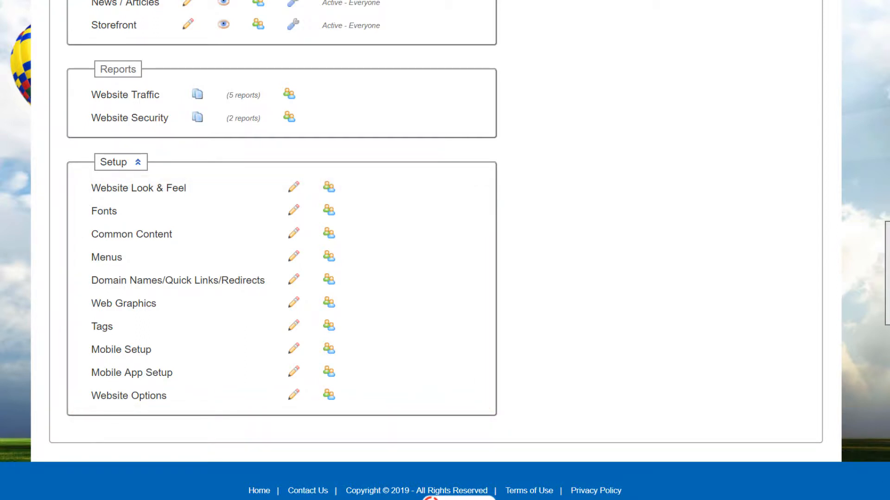
pyautogui.click(138, 187)
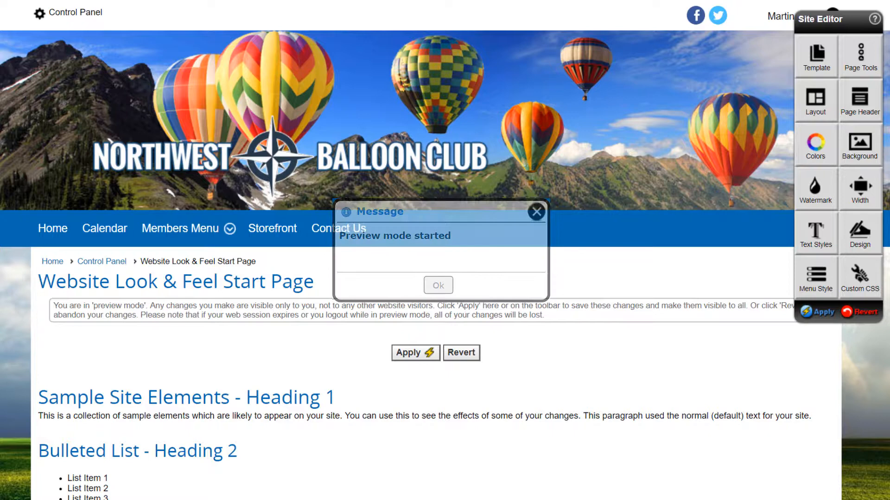
# Dismiss the 'Preview mode started' message with OK.
pyautogui.click(438, 285)
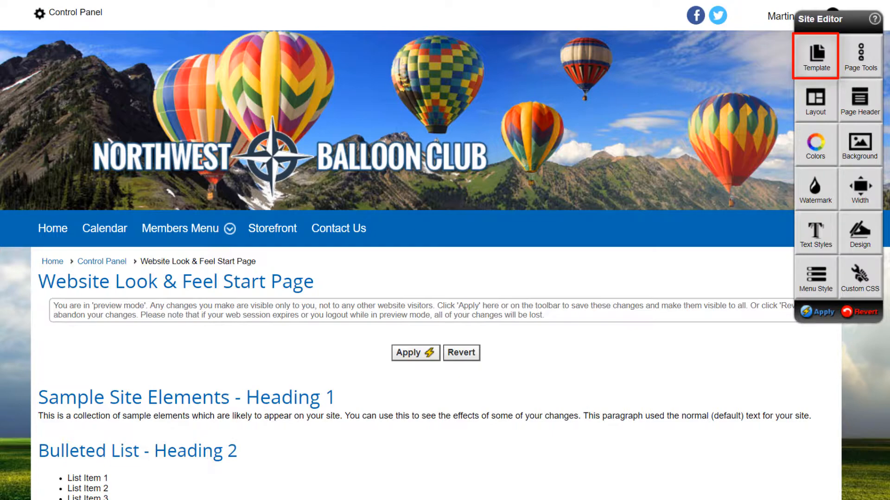
# Browse Template and Page Tools options, then show the Select Layout choices.
pyautogui.click(816, 56)
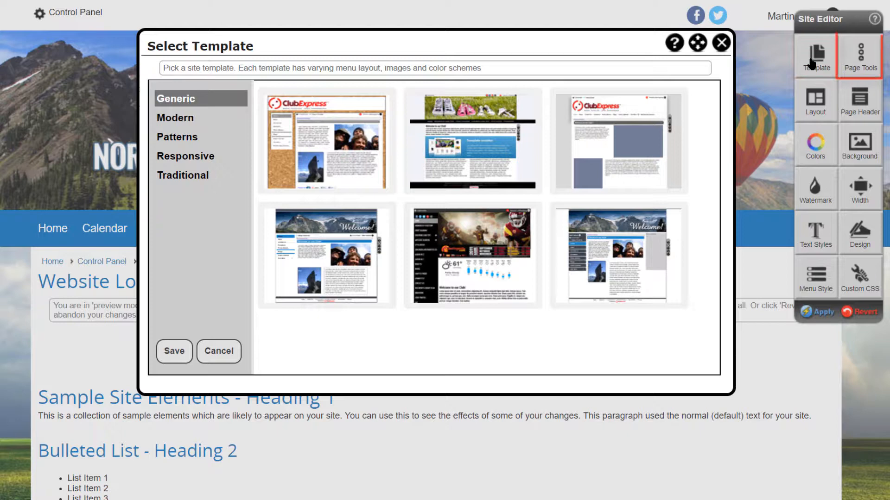
pyautogui.click(859, 55)
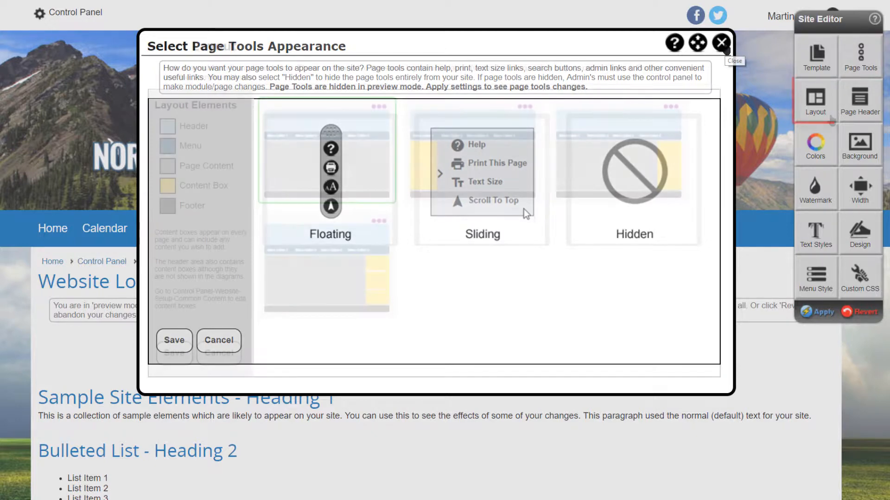
pyautogui.click(816, 101)
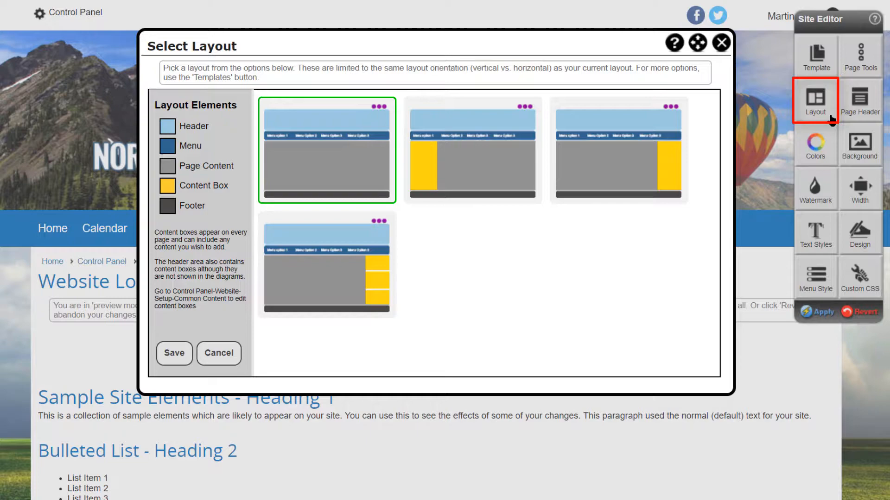
# Close Layout, preview the Page Header advanced editor, then show the Colors choices.
pyautogui.click(218, 353)
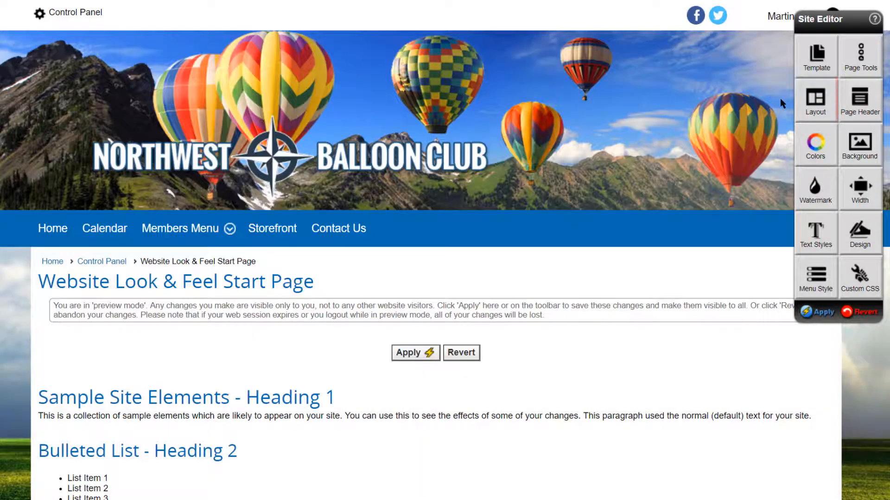
pyautogui.click(859, 100)
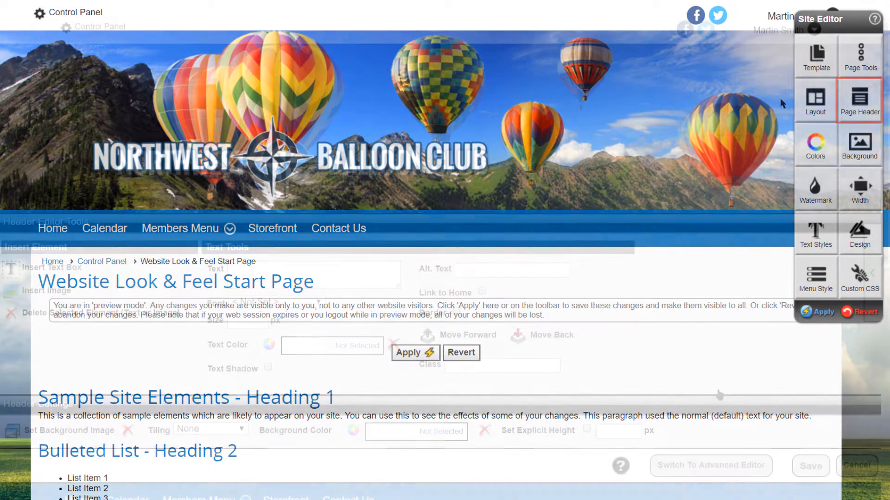
pyautogui.click(859, 101)
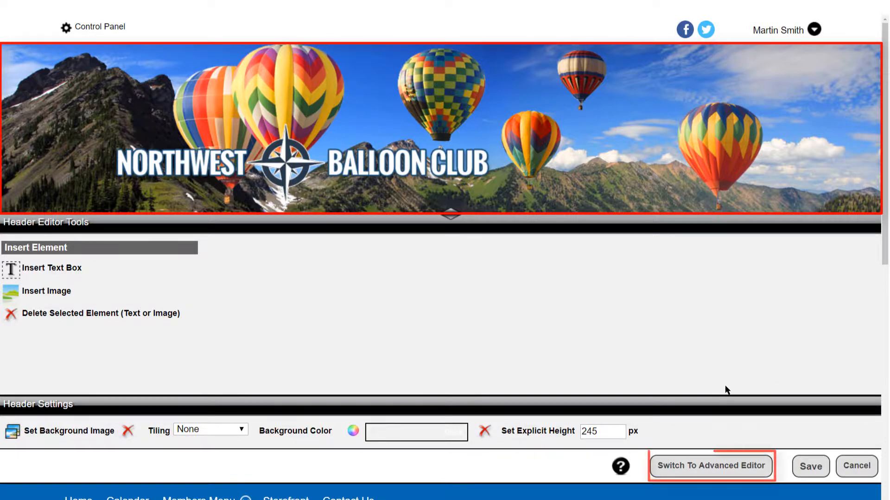
pyautogui.click(710, 465)
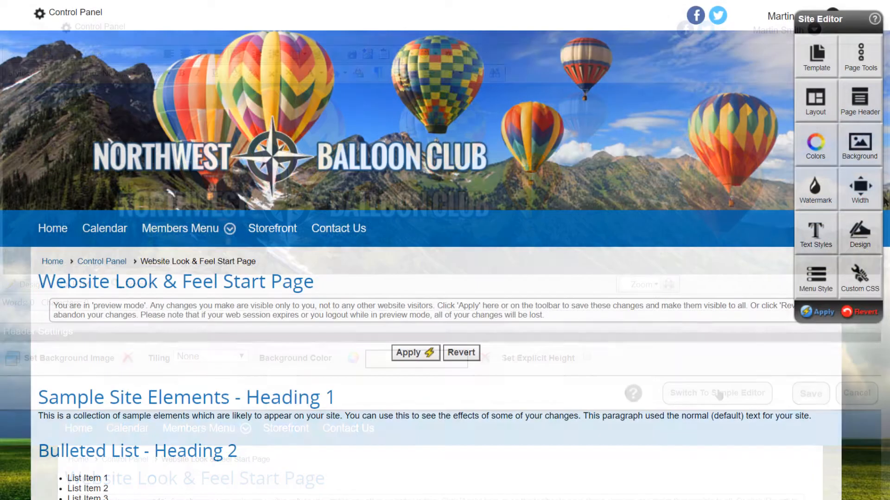
pyautogui.click(816, 145)
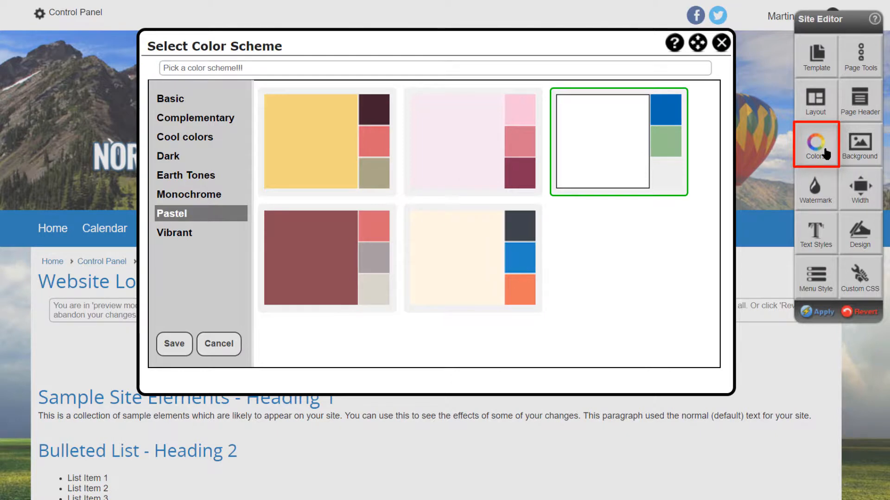
# View Background options, then the teal, partially transparent Watermark settings.
pyautogui.click(859, 144)
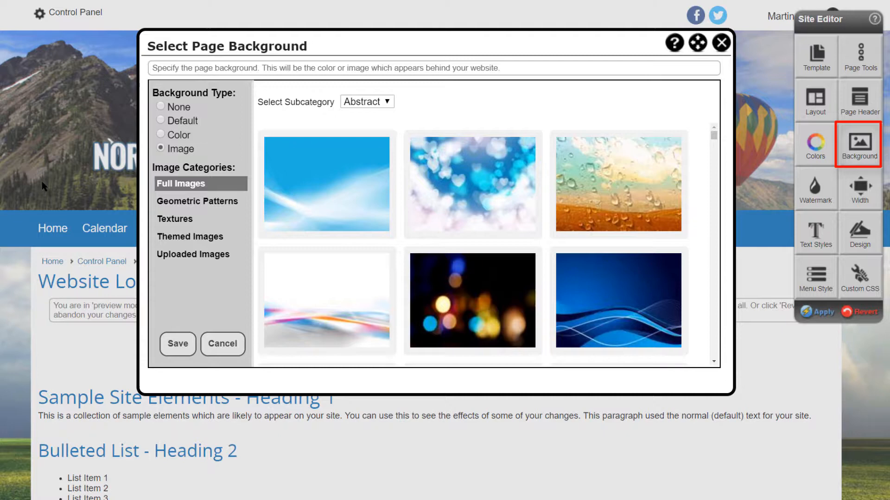
pyautogui.click(815, 189)
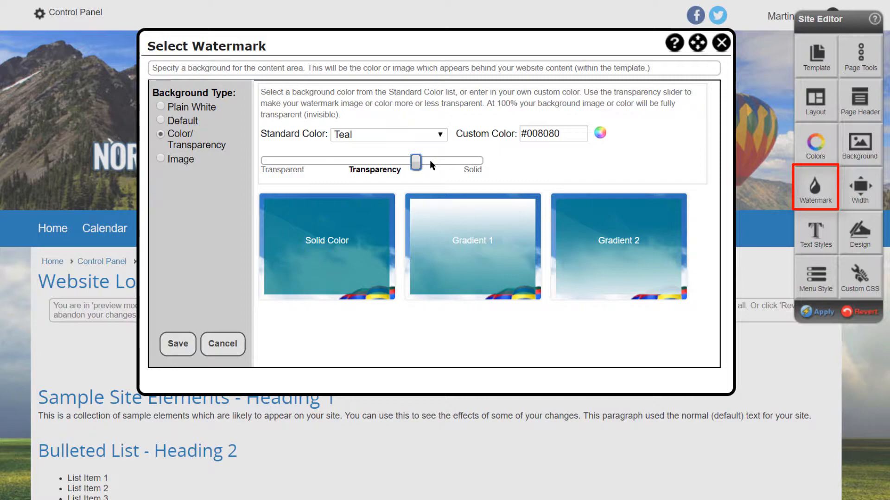
# Close Watermark, check and cancel the Width slider, then show Heading 1 Text Styles.
pyautogui.click(860, 187)
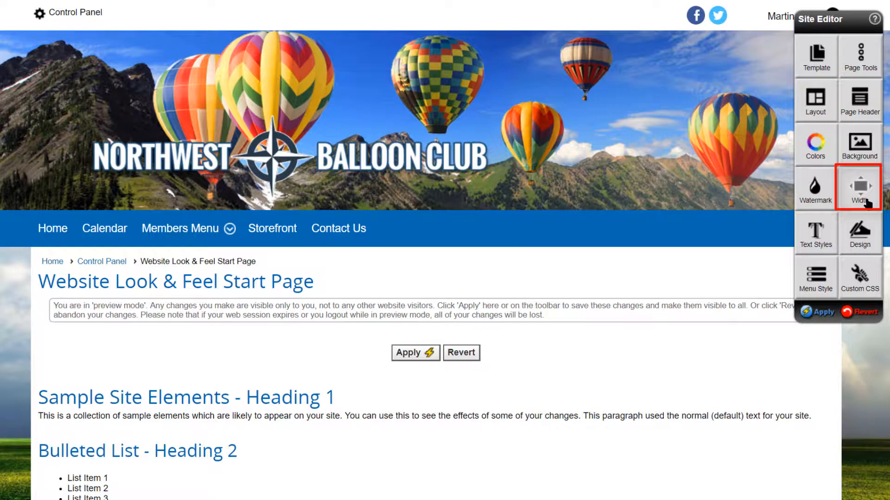
pyautogui.click(860, 190)
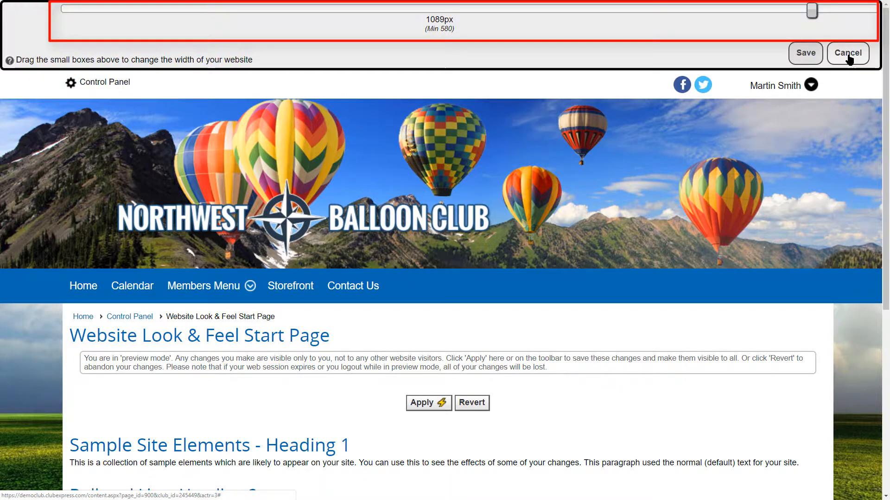
pyautogui.click(815, 232)
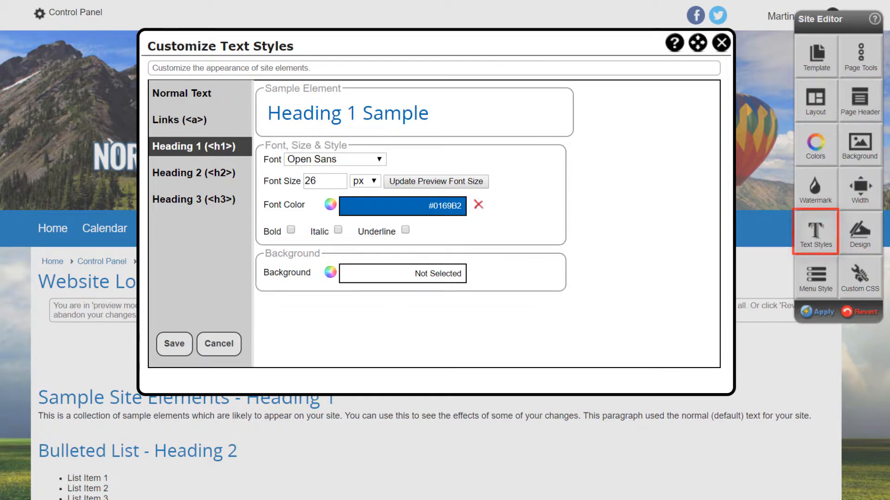
# View the Design heading schemes, then show the Menu Style choices.
pyautogui.click(859, 232)
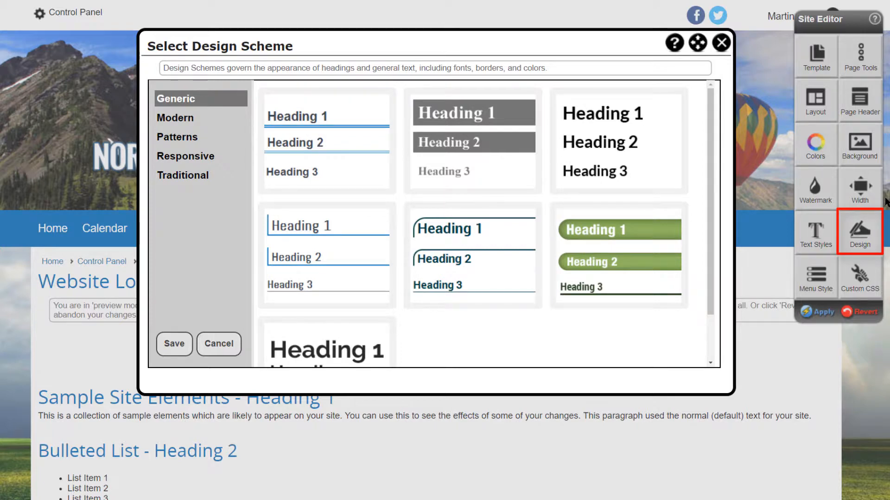
pyautogui.click(815, 277)
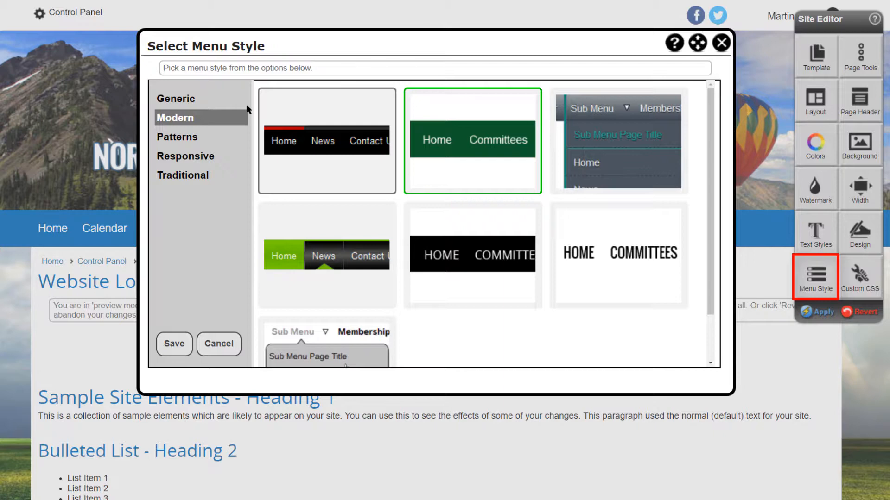
# View the Edit Custom CSS dialog and close it without changes.
pyautogui.click(859, 278)
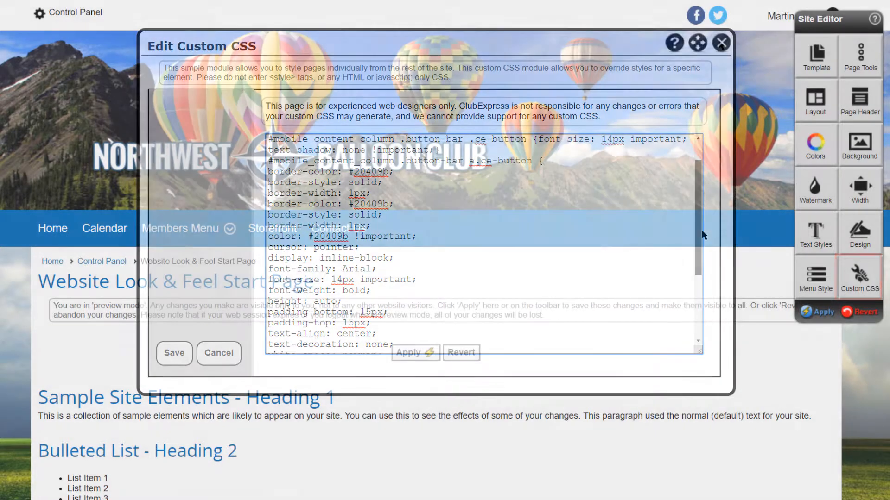
pyautogui.click(721, 42)
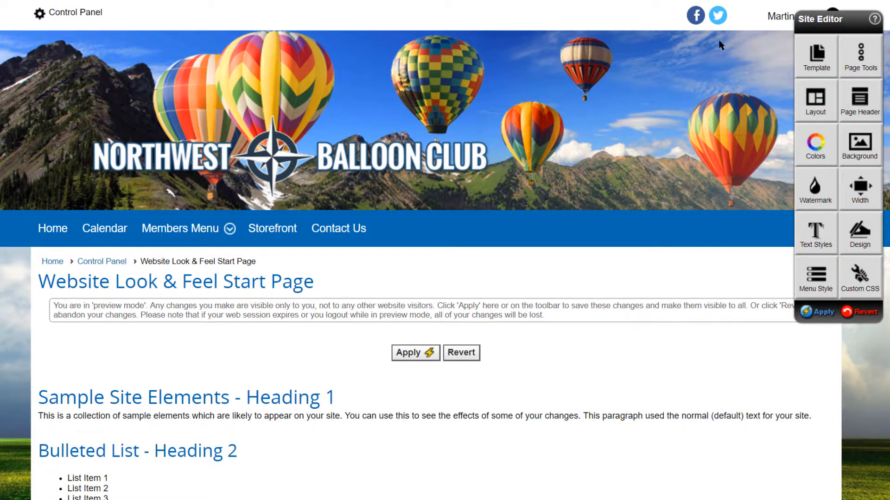
pyautogui.moveTo(461, 352)
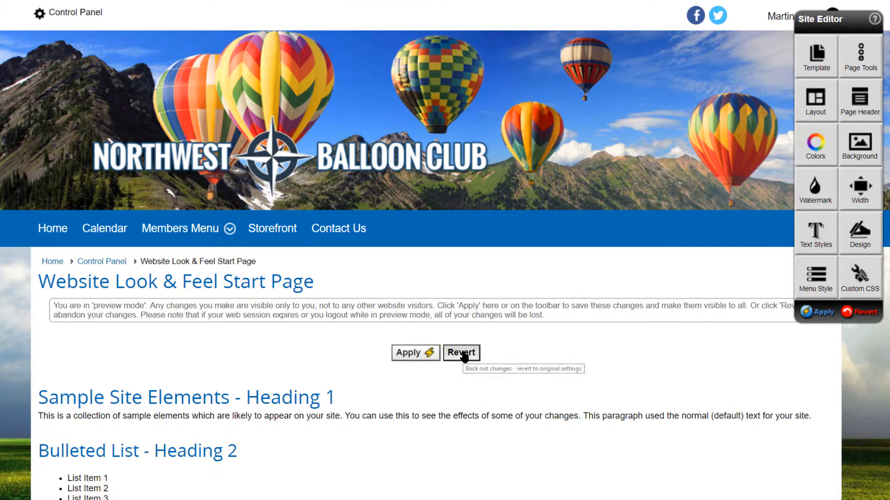
# Revert the previewed look-and-feel changes to the original website settings and dismiss the confirmation.
pyautogui.click(461, 352)
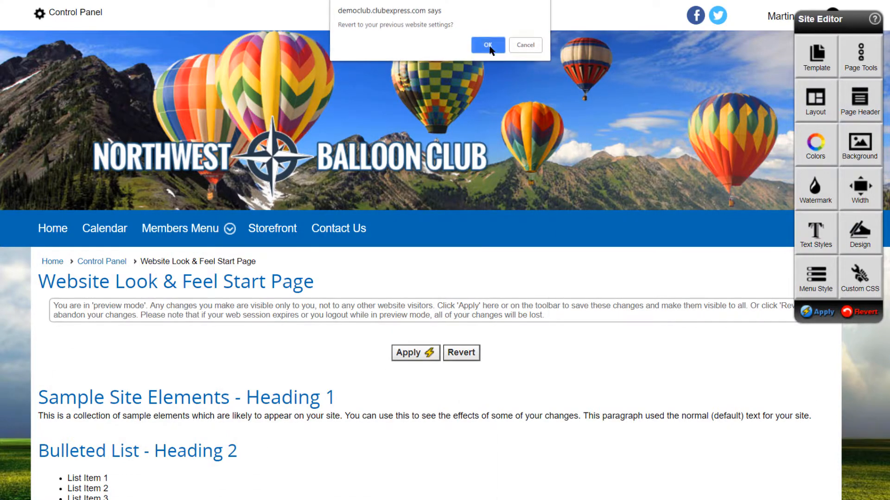
pyautogui.click(487, 45)
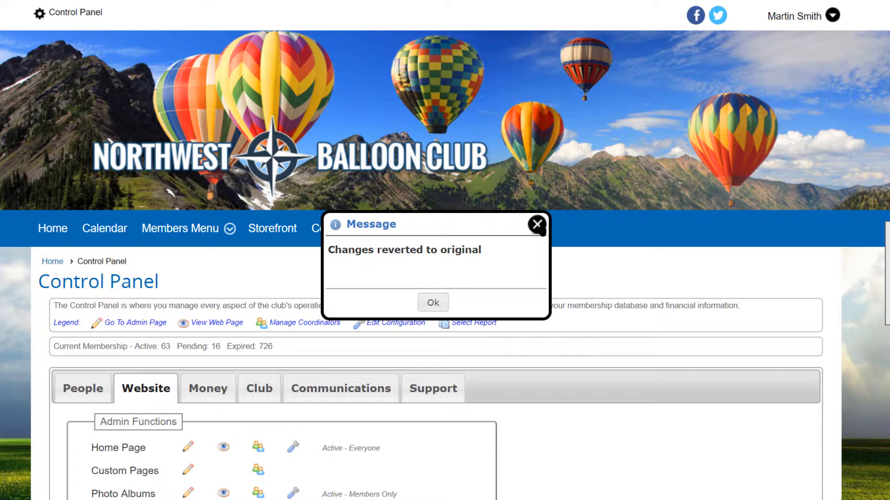
pyautogui.click(432, 302)
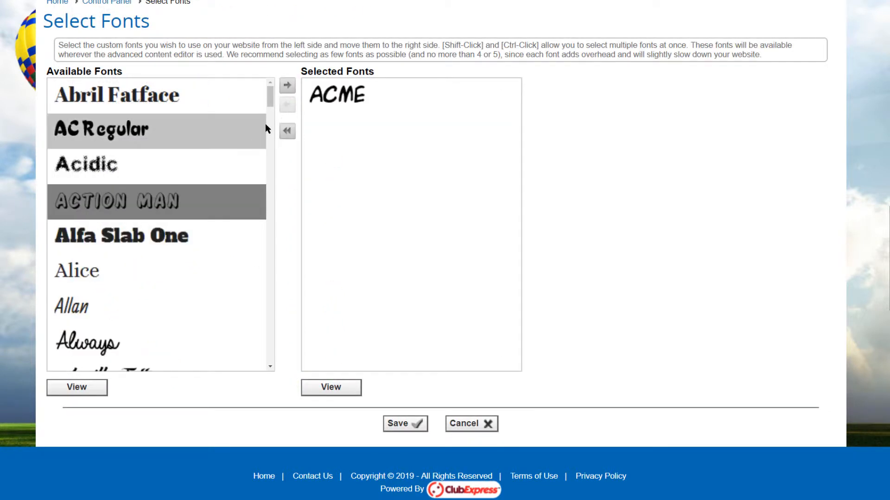
# Add Bangers and Divine to the selected fonts alongside ACME, and preview Divine's sample.
pyautogui.scroll(-3)
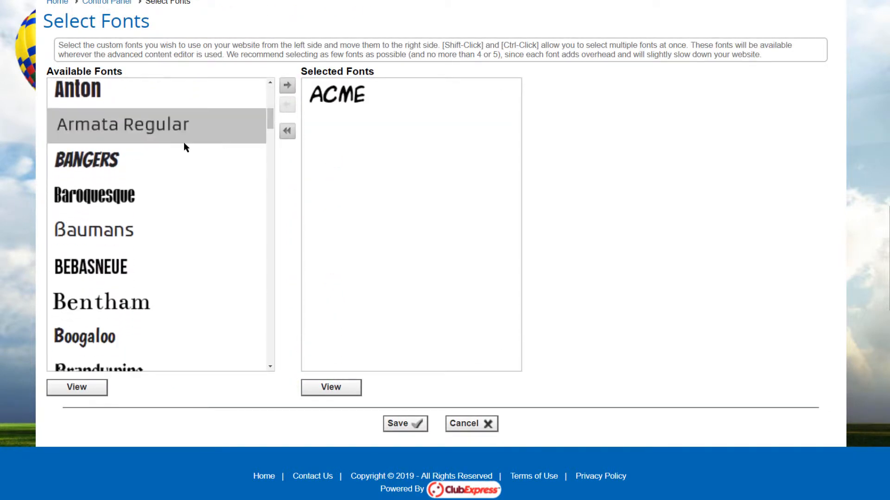
pyautogui.click(286, 85)
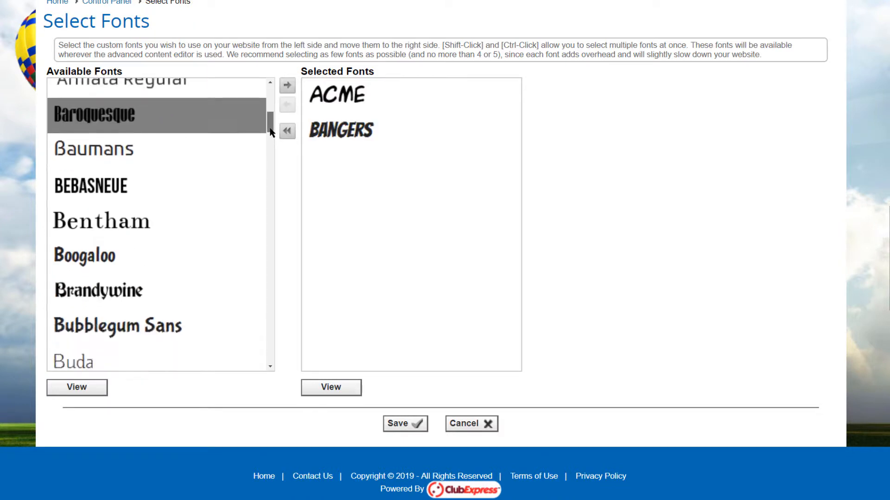
pyautogui.scroll(-3)
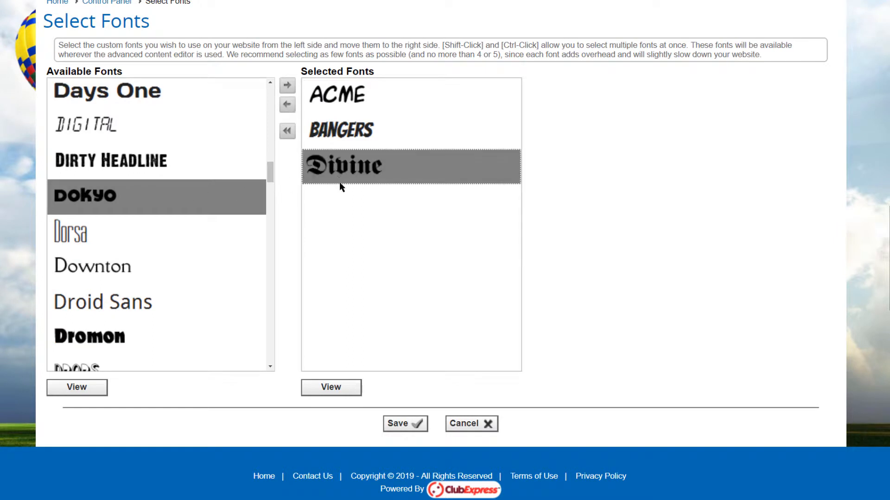
pyautogui.click(330, 387)
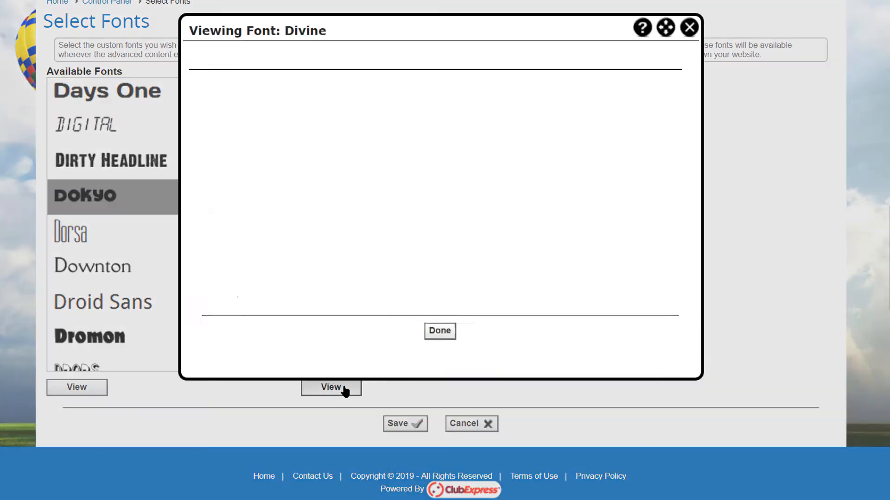
pyautogui.click(331, 387)
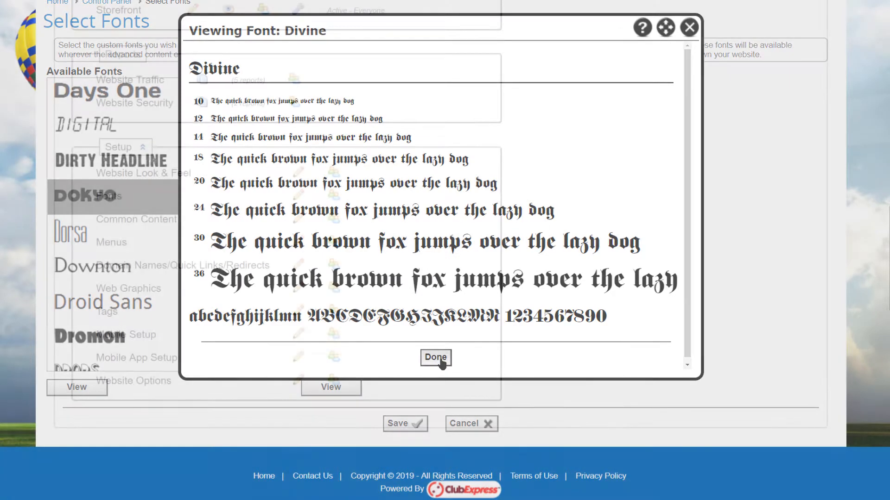
pyautogui.click(435, 358)
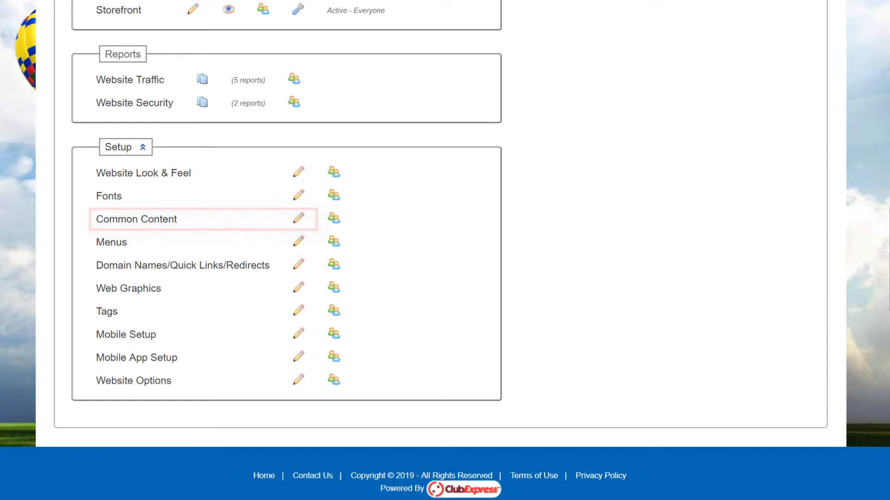
# Review the Common Content Top of Page box with its 'New Site Features' notice.
pyautogui.click(298, 220)
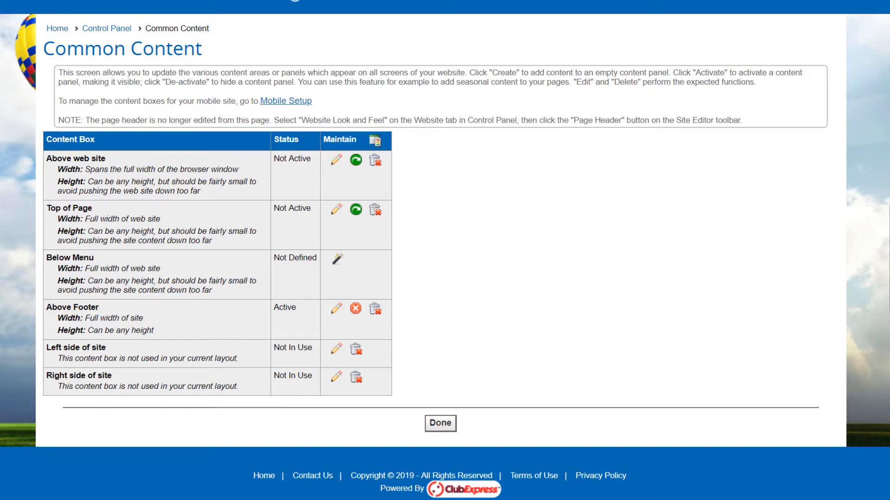
pyautogui.moveTo(379, 232)
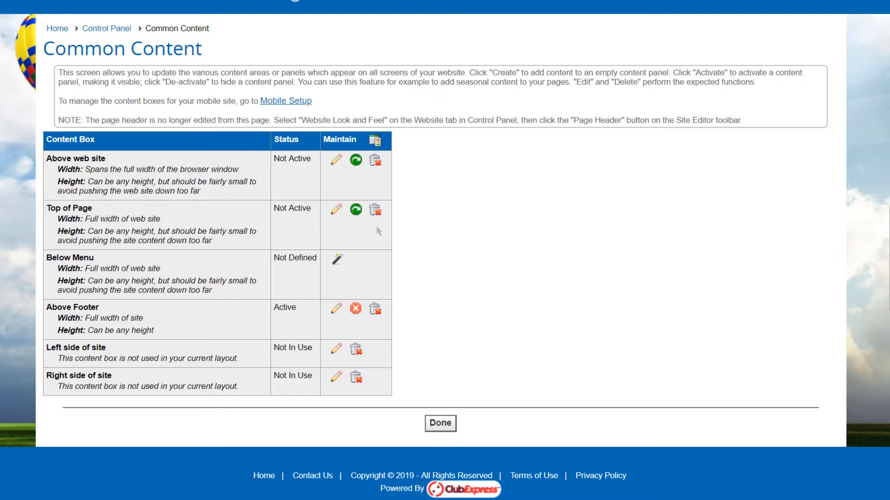
pyautogui.moveTo(336, 212)
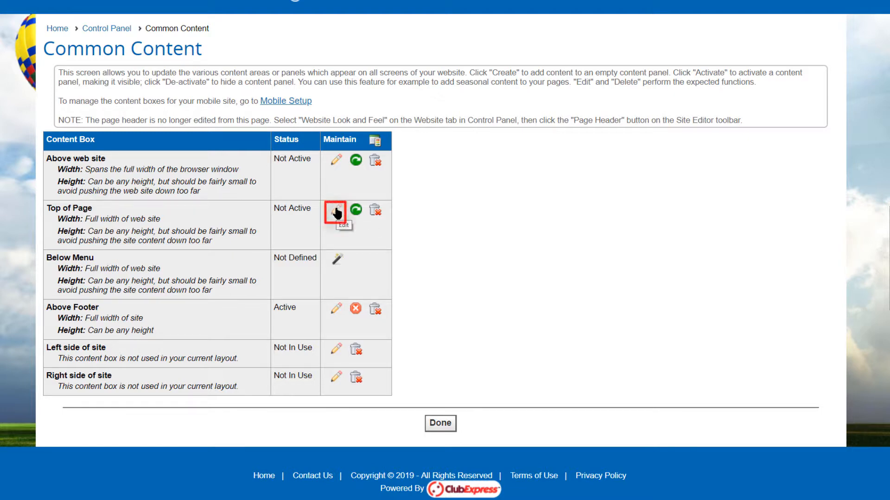
pyautogui.click(336, 211)
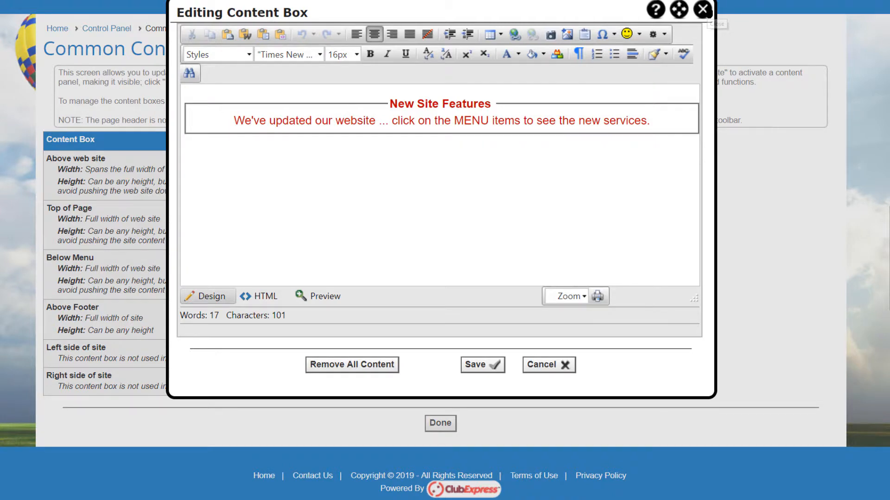
pyautogui.click(546, 364)
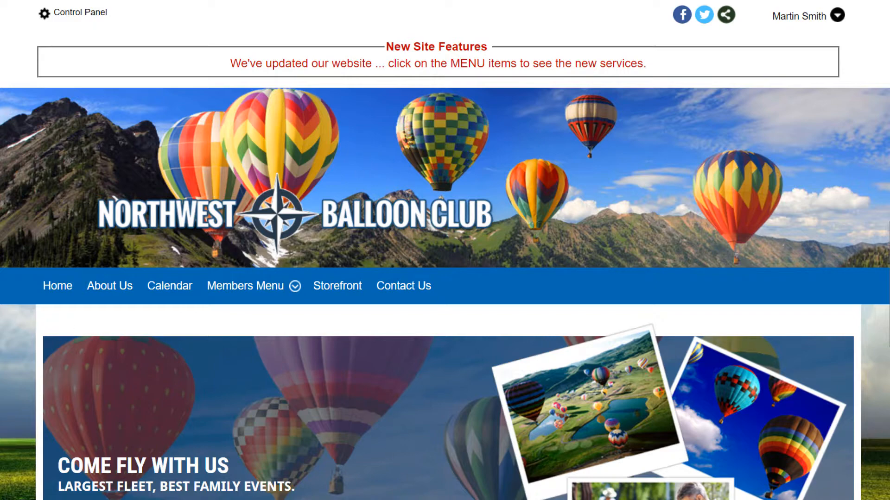
# Return to the Control Panel to reach the Menus page under Website Setup.
pyautogui.click(72, 12)
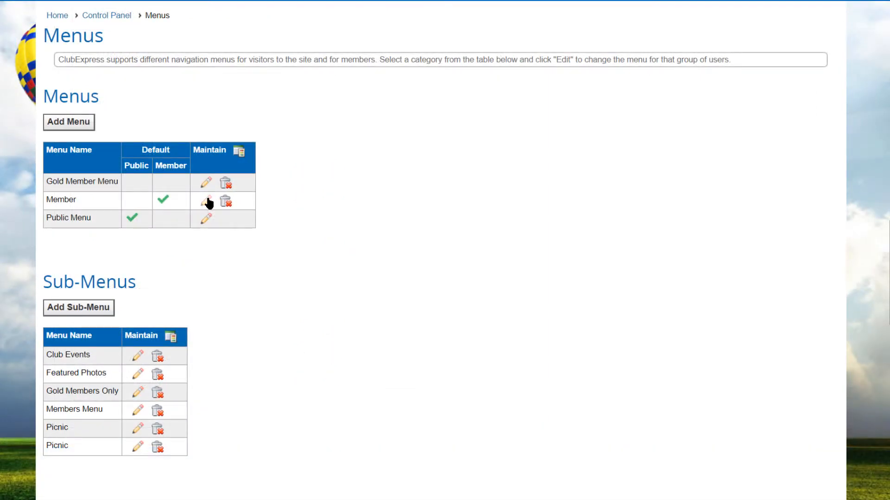
# Open the Member menu for editing from the Menus page.
pyautogui.click(205, 201)
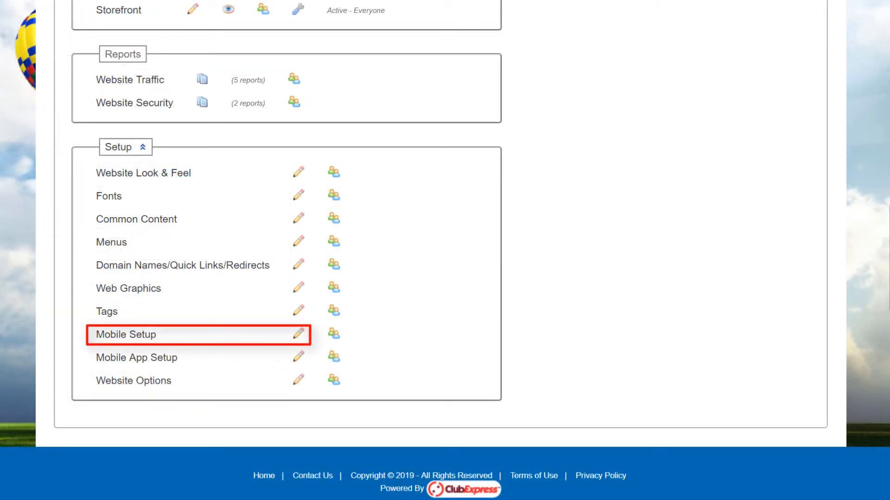
# Visit Mobile Setup, then open the Website Options settings page.
pyautogui.click(126, 334)
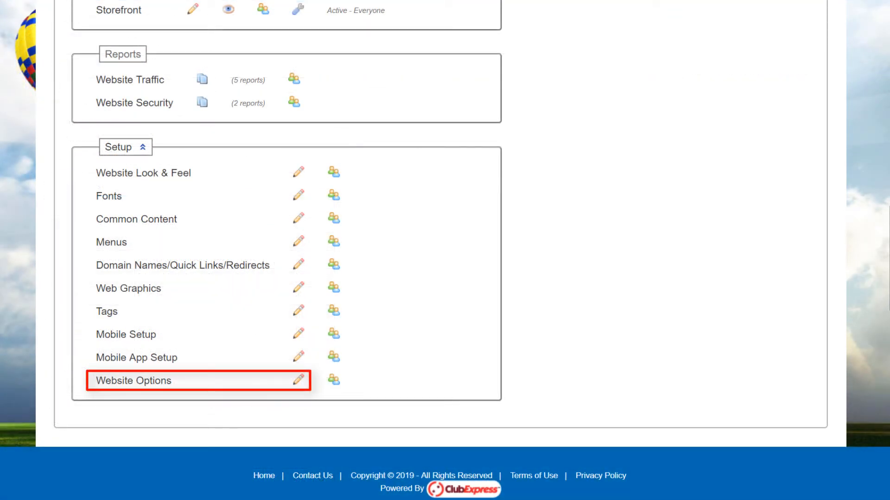
pyautogui.click(134, 381)
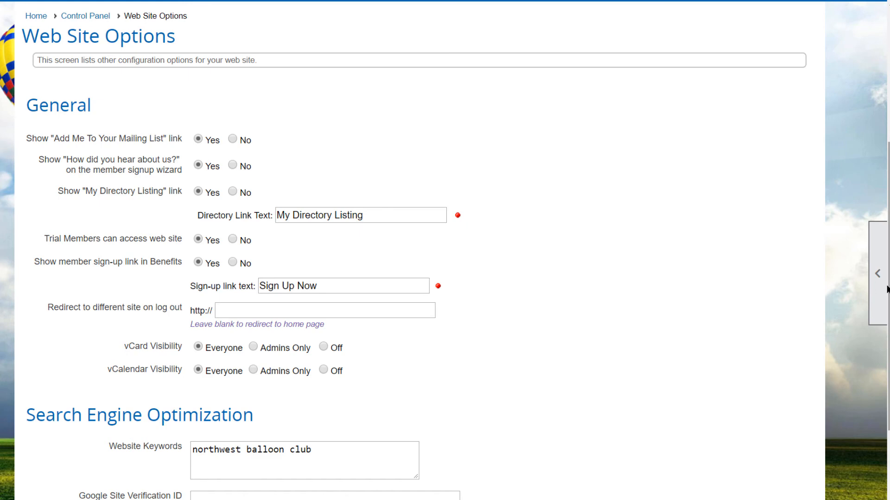
# Expand the right-edge toolbar and open Help for the Website Options page.
pyautogui.click(877, 274)
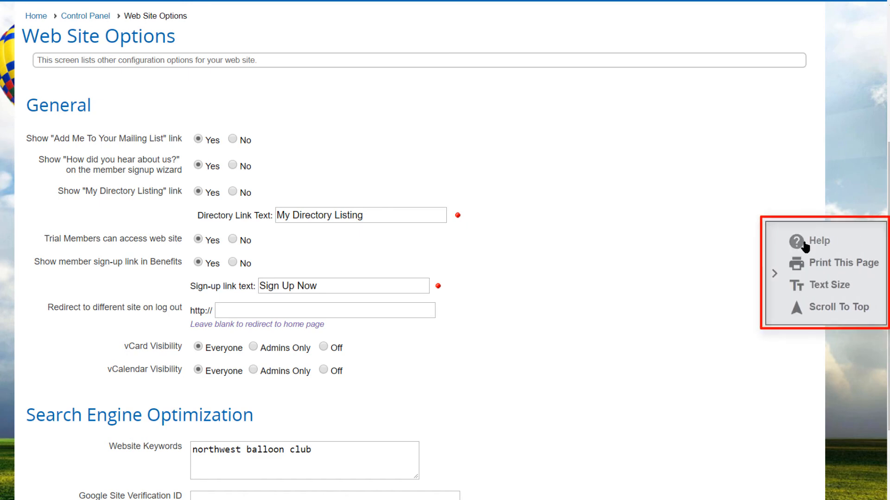
pyautogui.moveTo(804, 247)
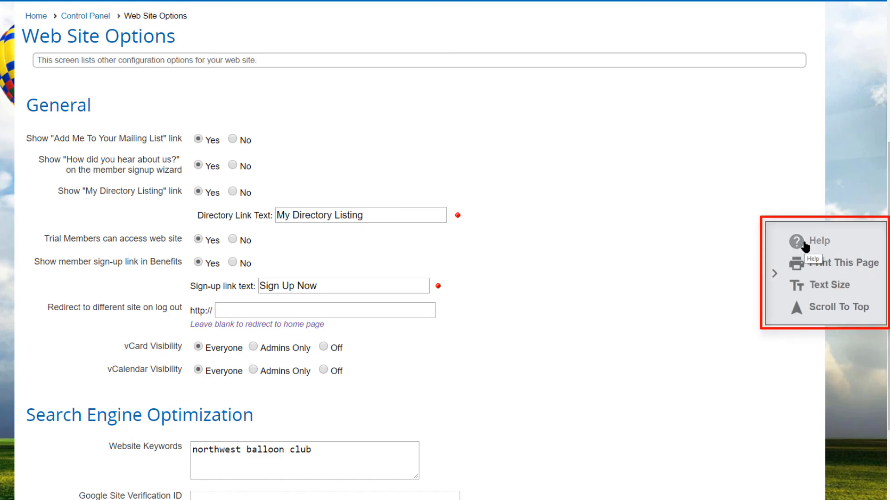
pyautogui.click(812, 240)
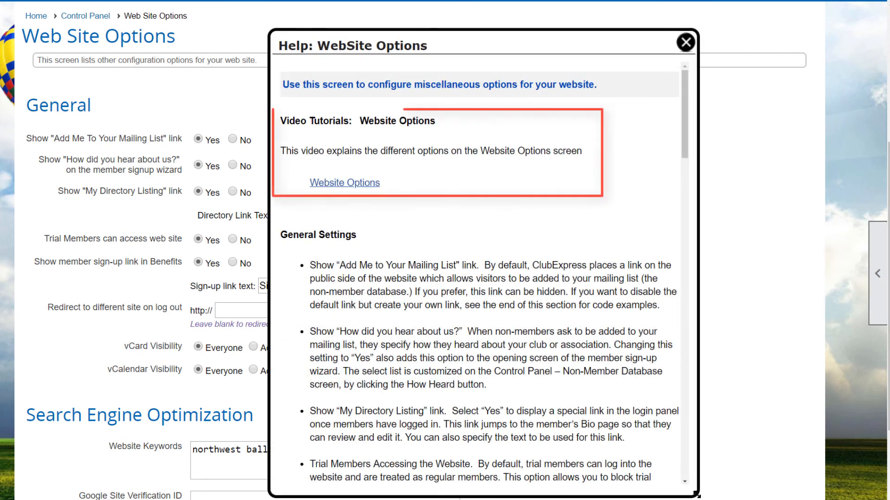